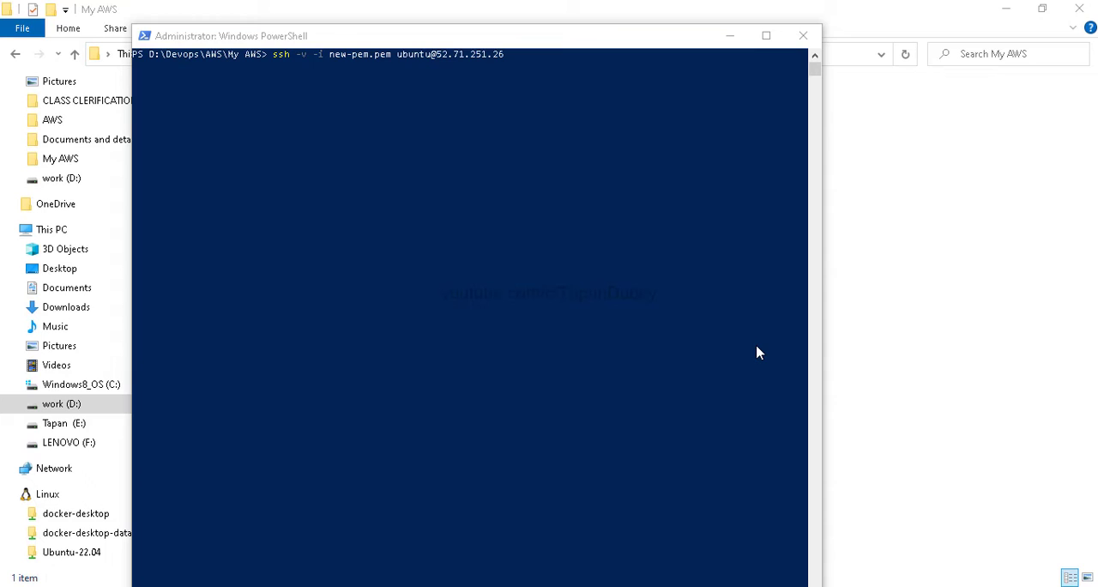
mouse_move(557, 86)
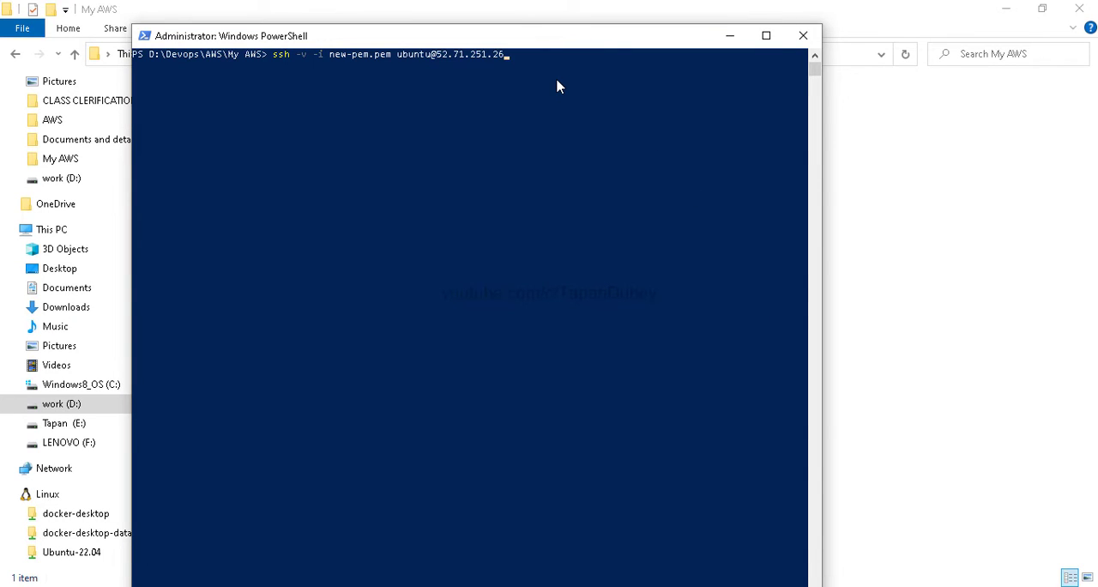
key("Return")
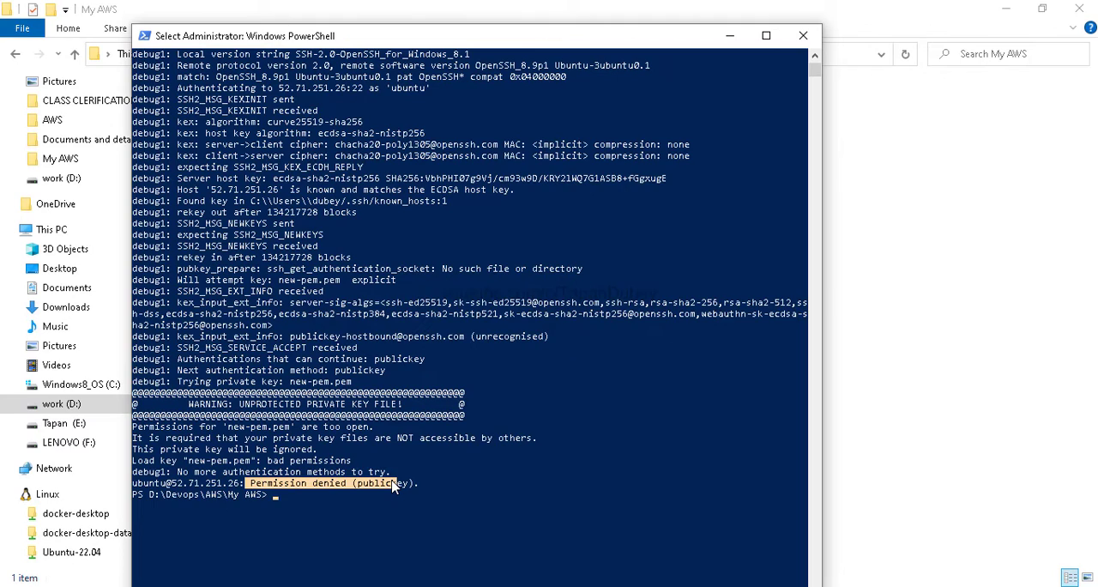
mouse_move(442, 430)
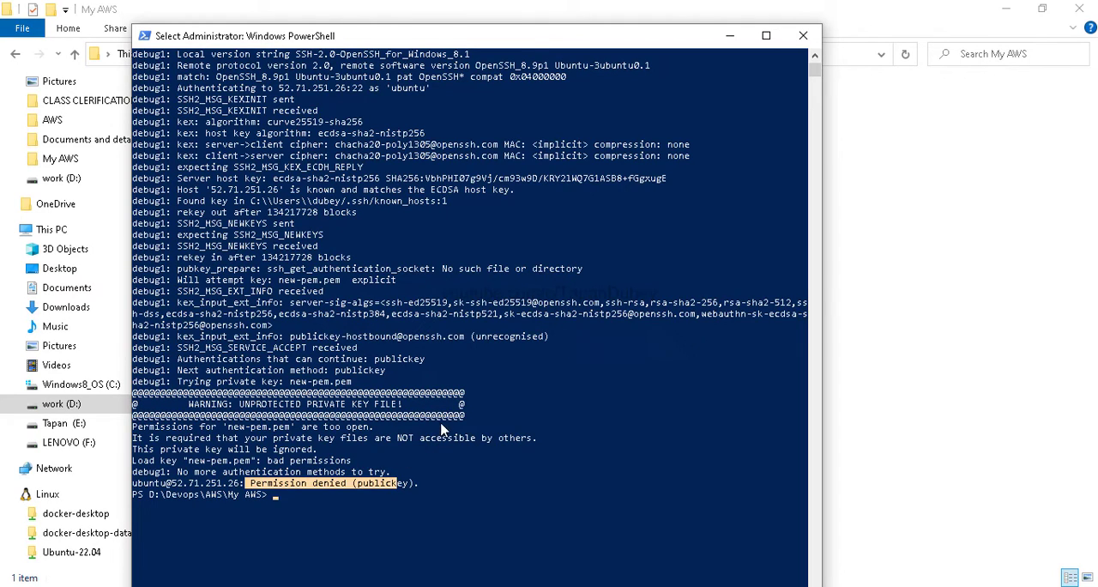
mouse_move(445, 428)
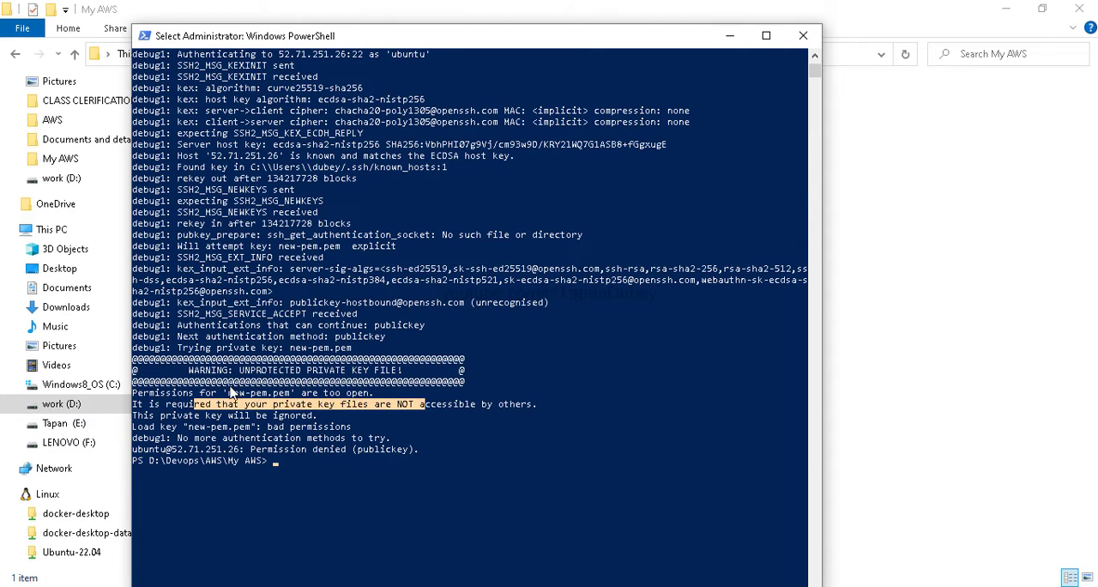
left_click(258, 393)
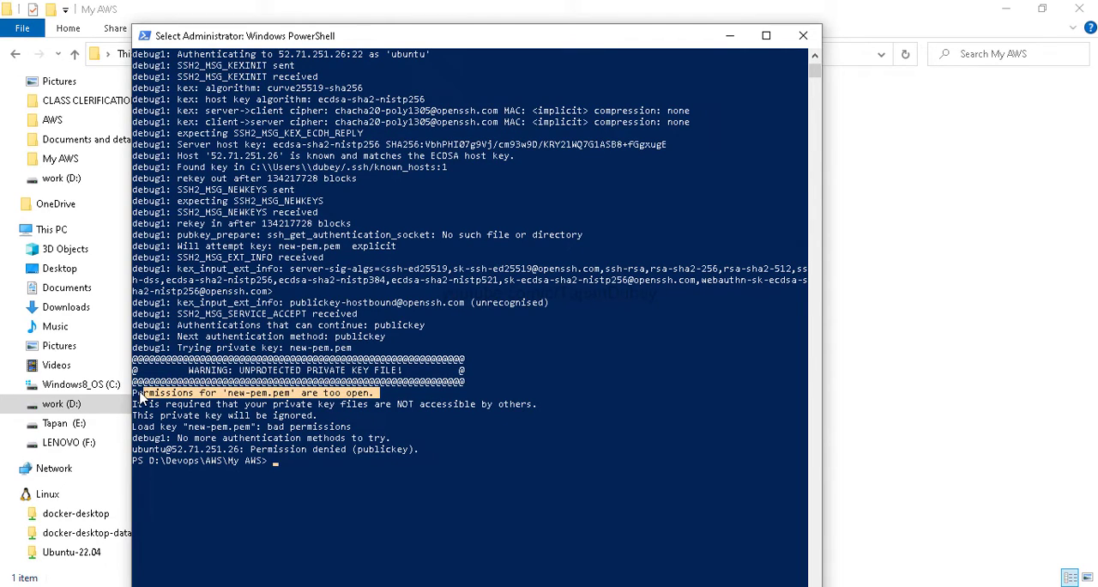
mouse_move(576, 338)
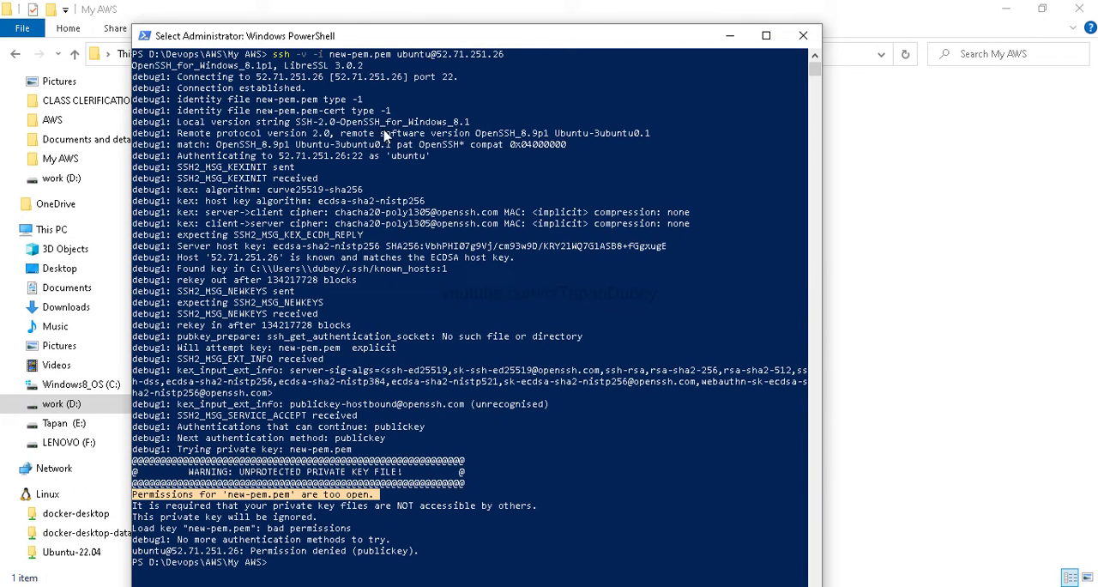
mouse_move(420, 60)
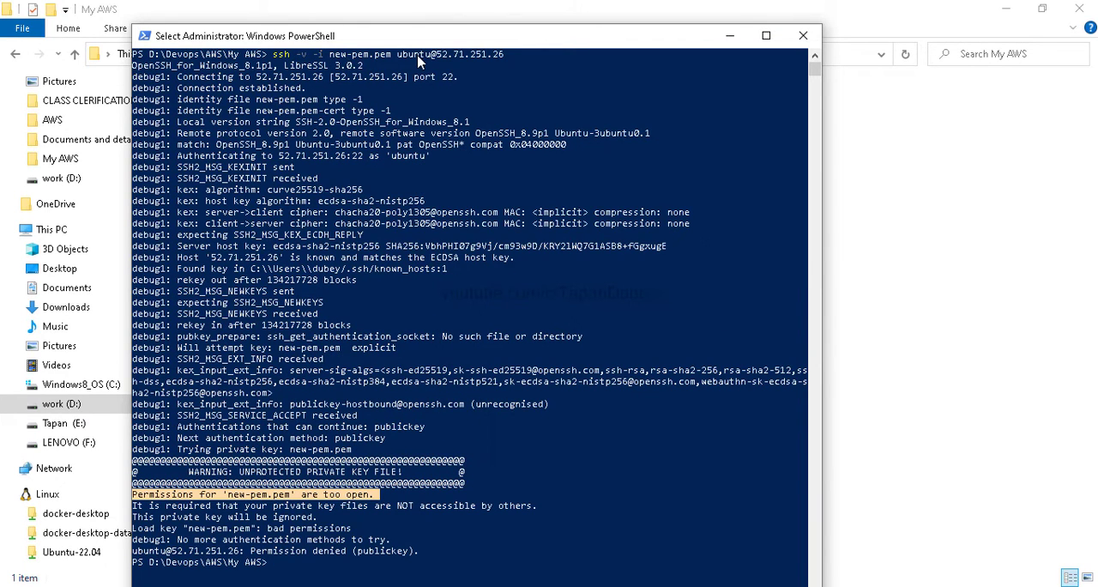
left_click(802, 35)
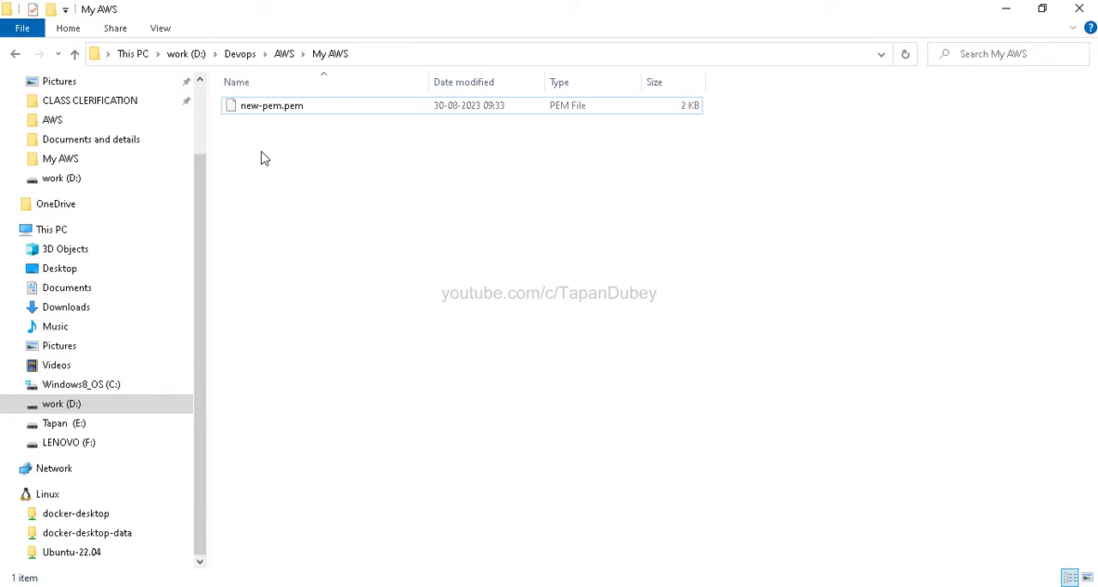
- Open new-pem.pem's advanced security settings and begin changing its owner
left_click(272, 105)
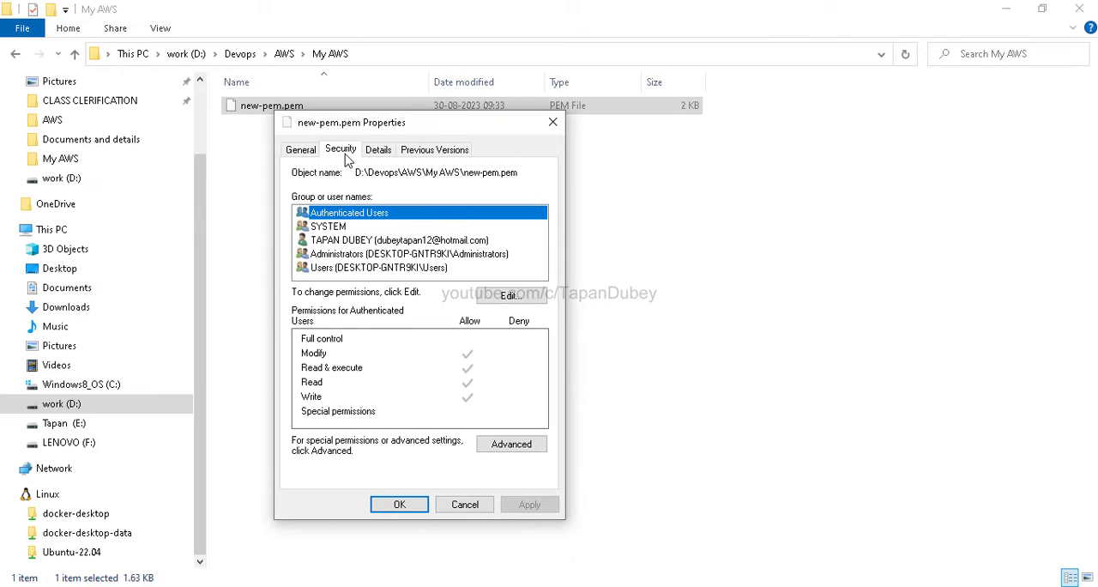
mouse_move(474, 583)
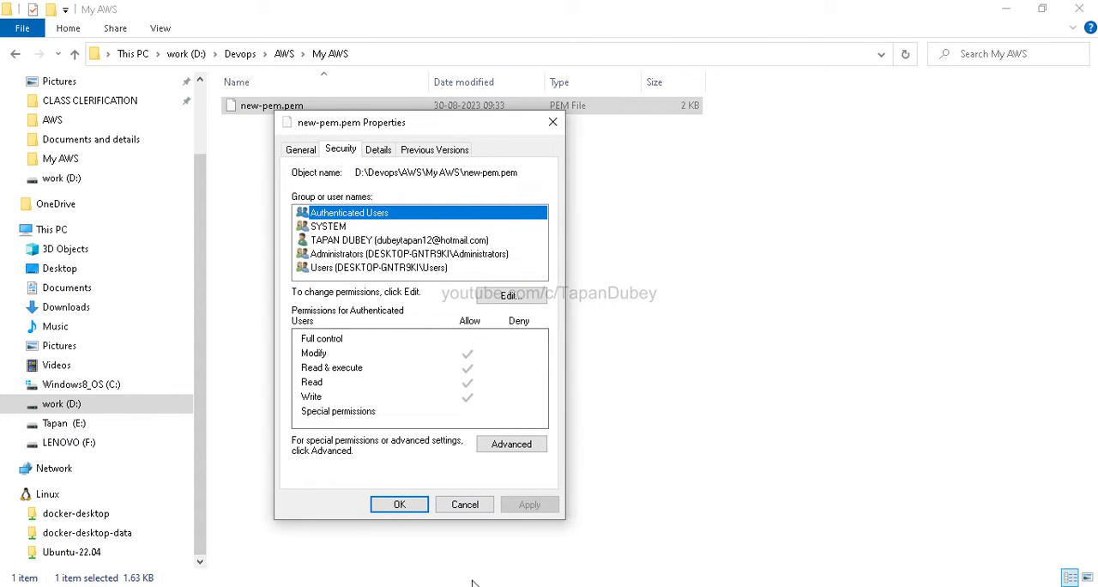
mouse_move(511, 443)
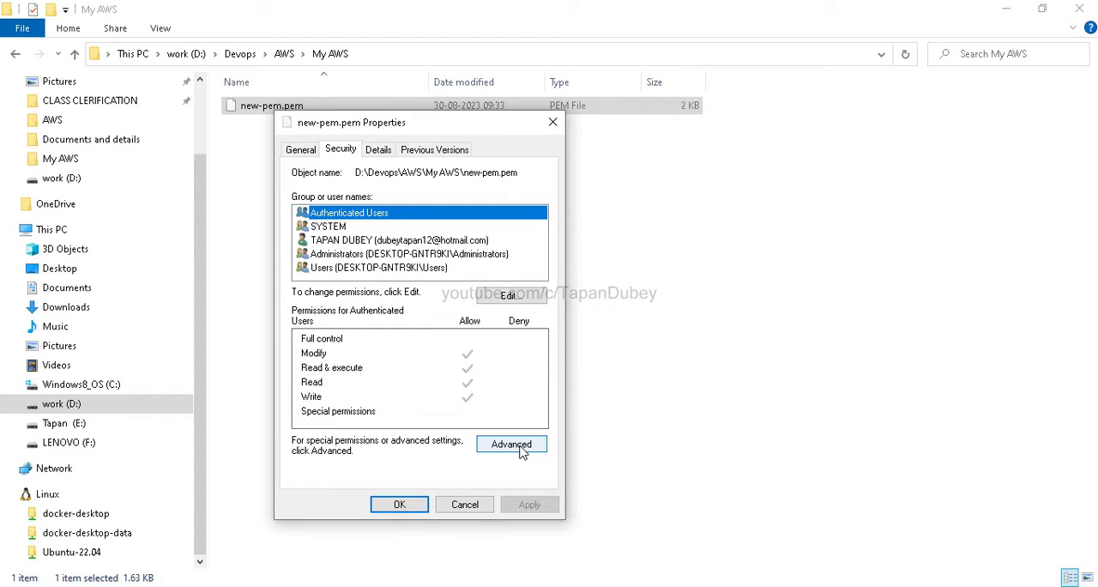
left_click(510, 443)
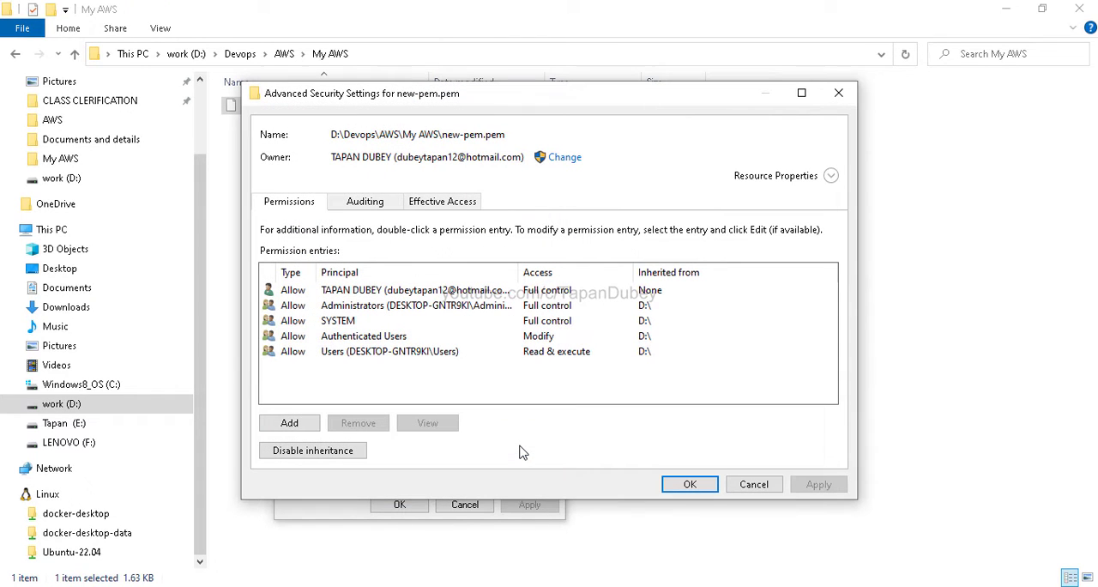
mouse_move(313, 450)
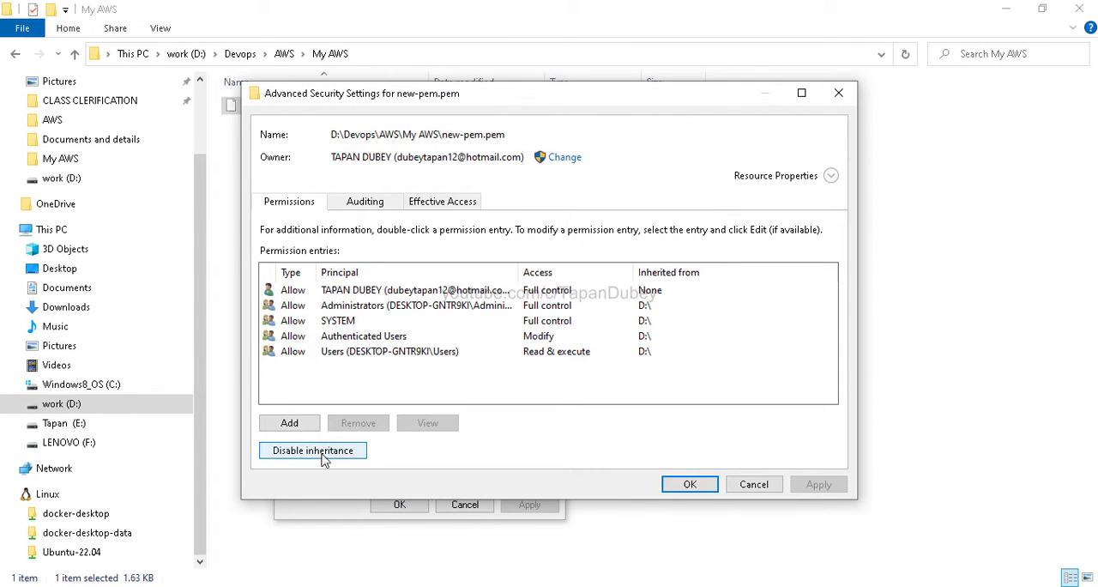
mouse_move(387, 178)
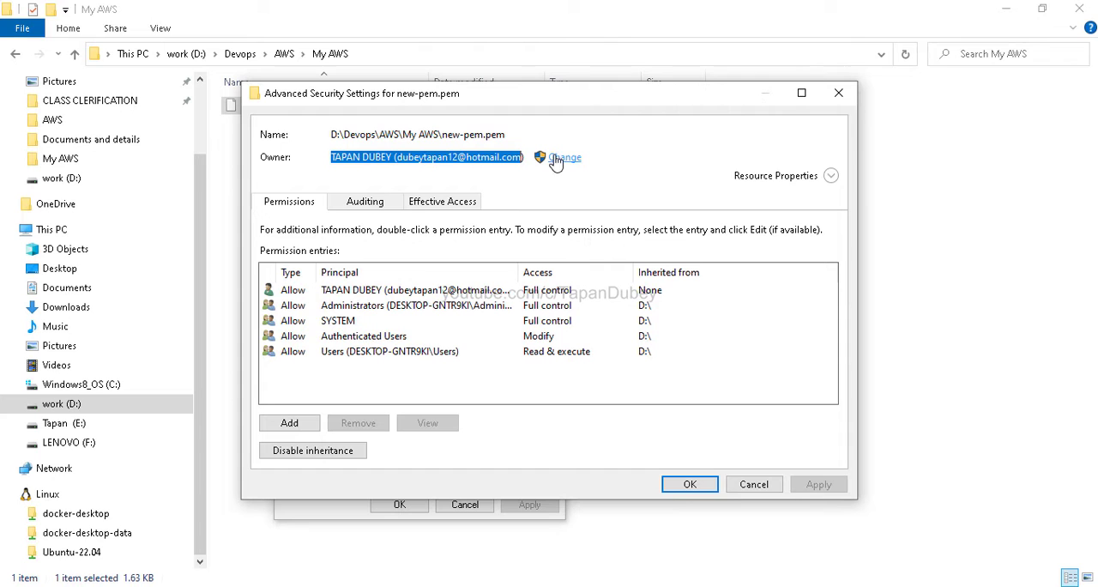
left_click(567, 158)
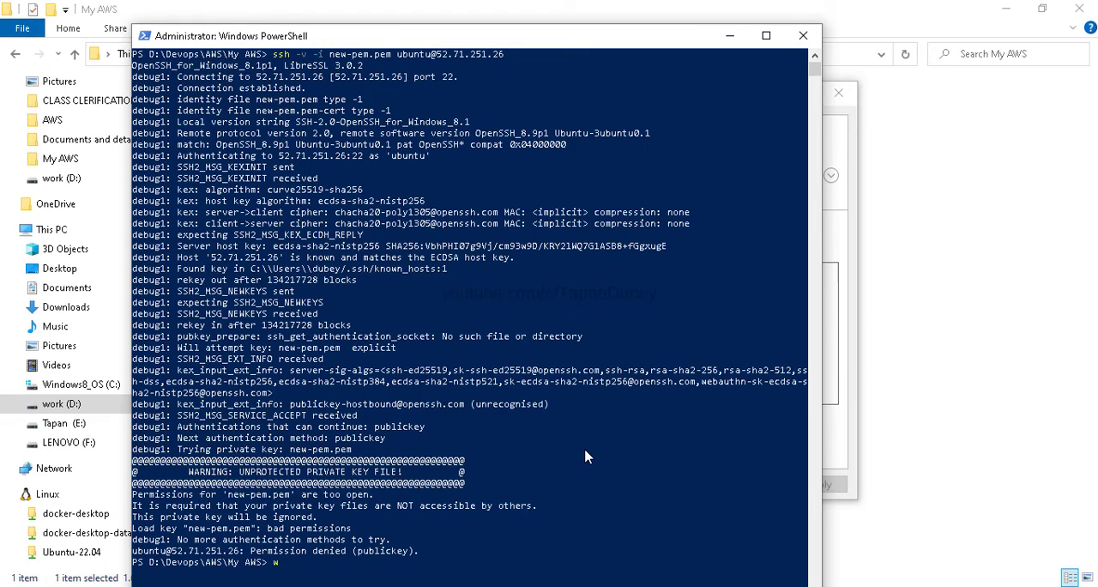
- Run whoami to show the logged-in account, then clear the screen and rerun it
type("hoami")
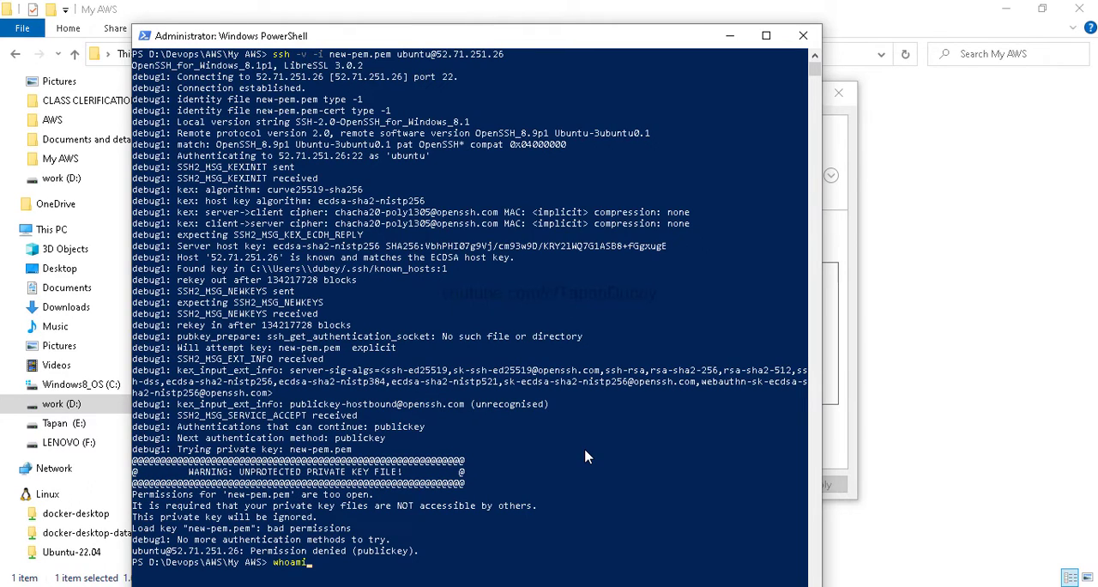
key("Return")
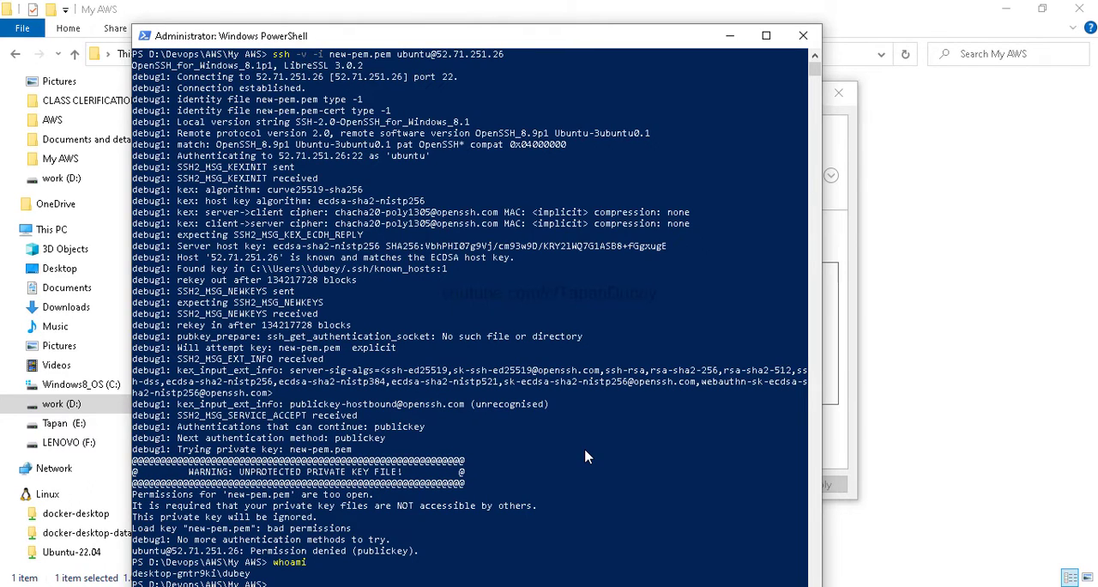
left_click(764, 36)
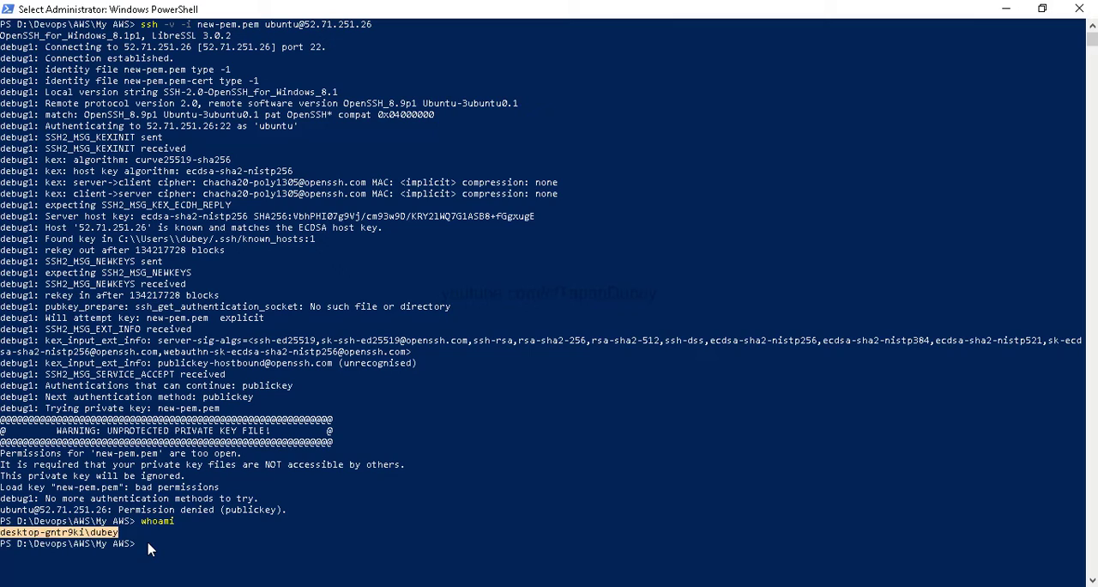
type("clear")
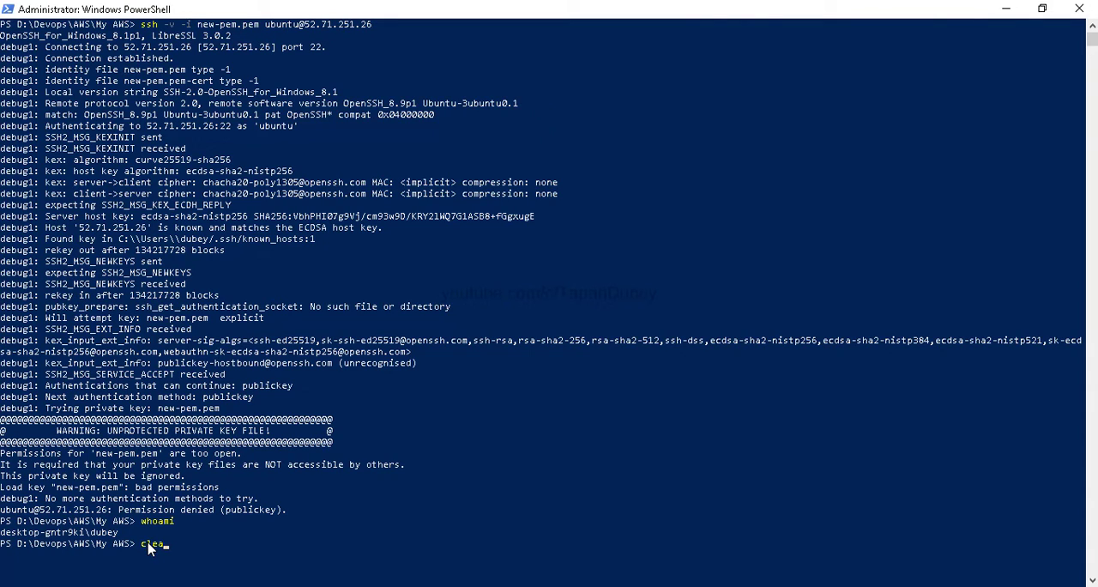
key("Return")
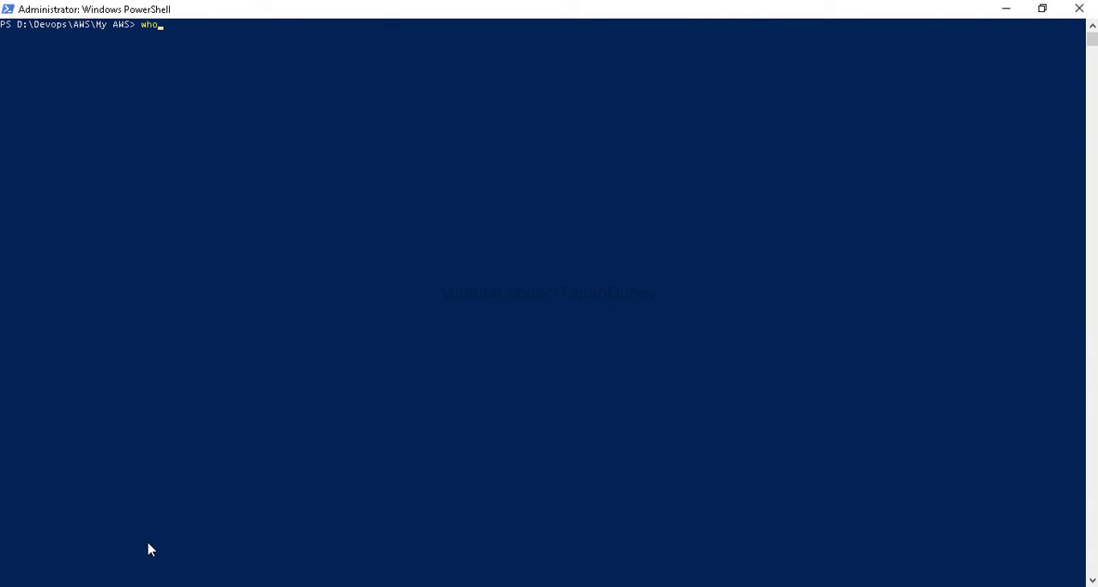
key("Return")
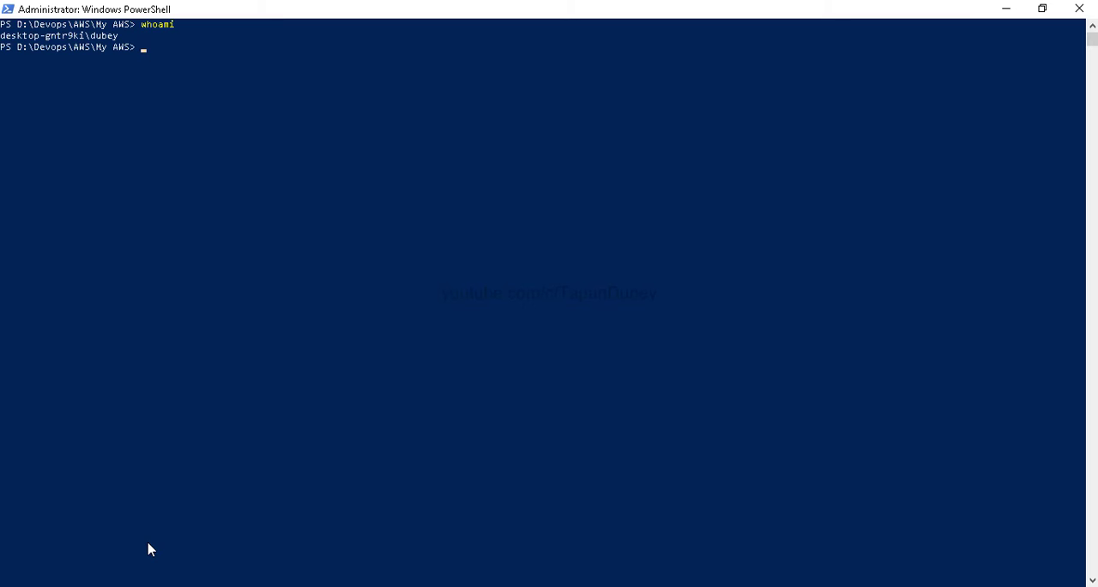
mouse_move(5, 41)
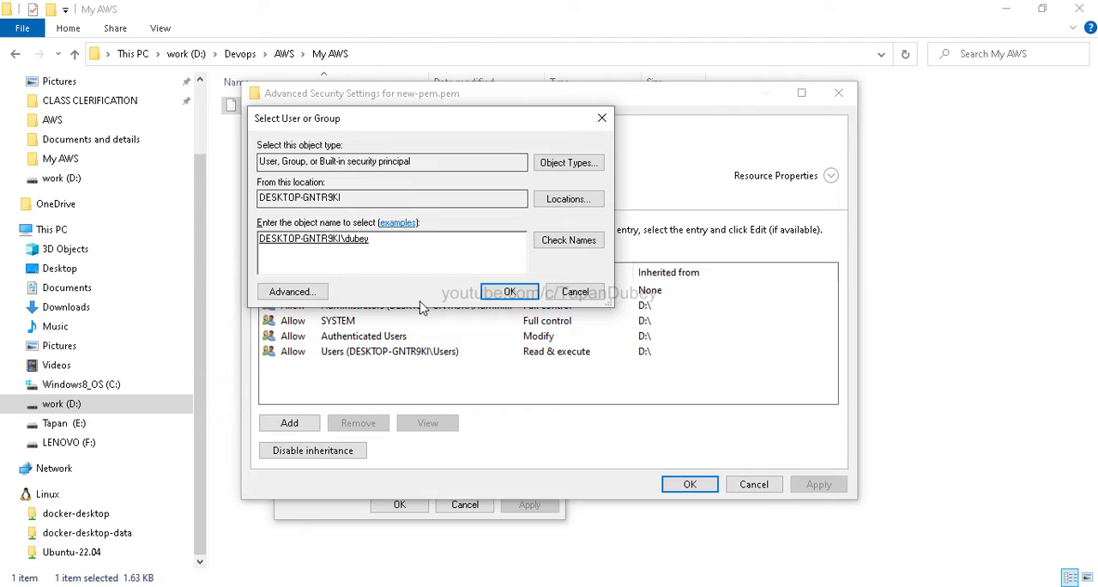
- Make the logged-in account owner, disable inheritance, and remove all permission entries
left_click(510, 291)
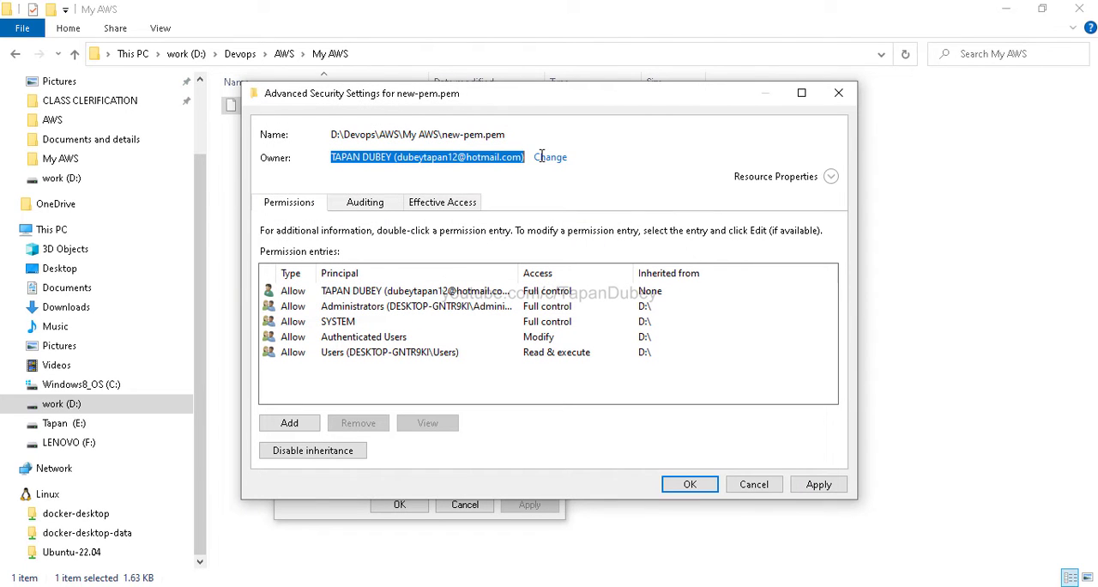
mouse_move(580, 272)
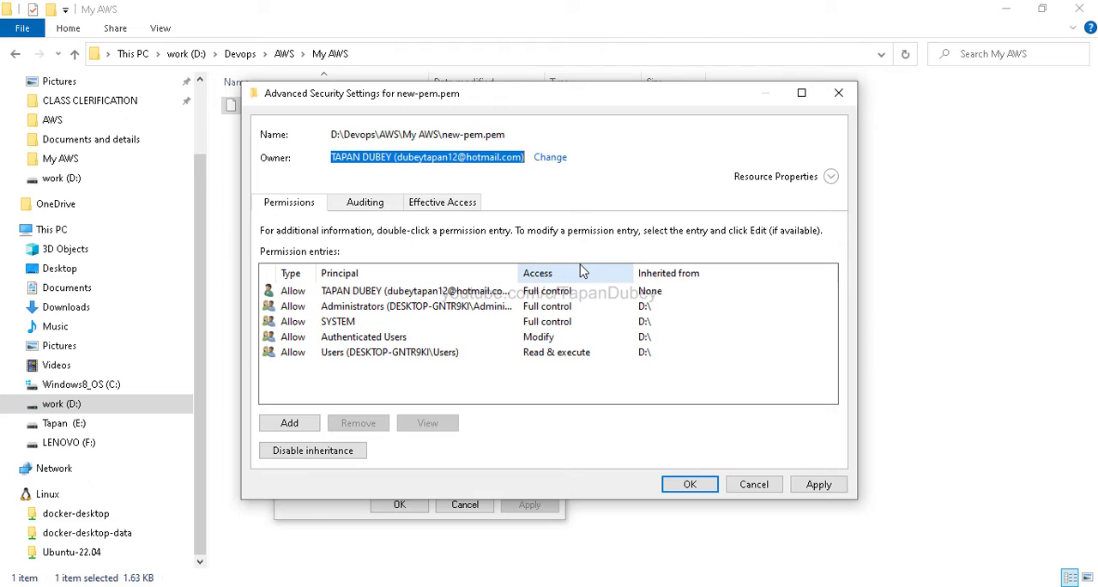
mouse_move(564, 191)
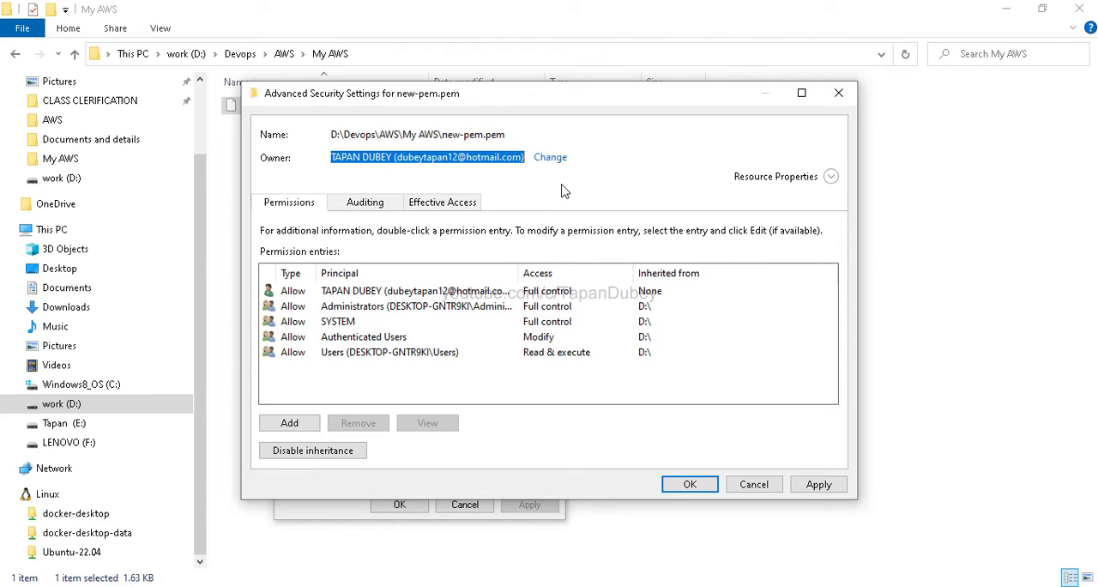
mouse_move(312, 451)
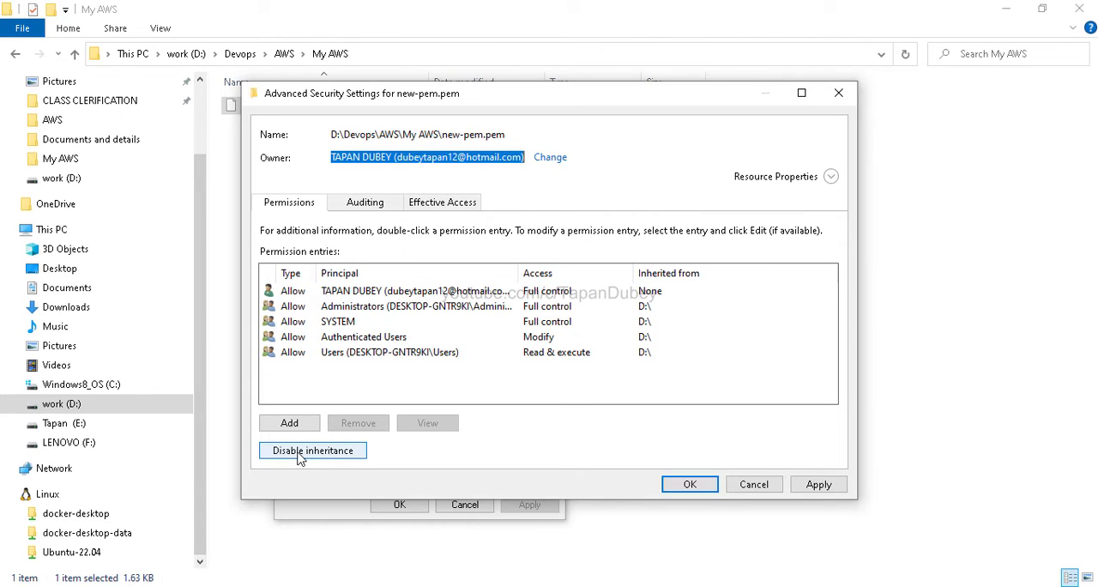
left_click(312, 449)
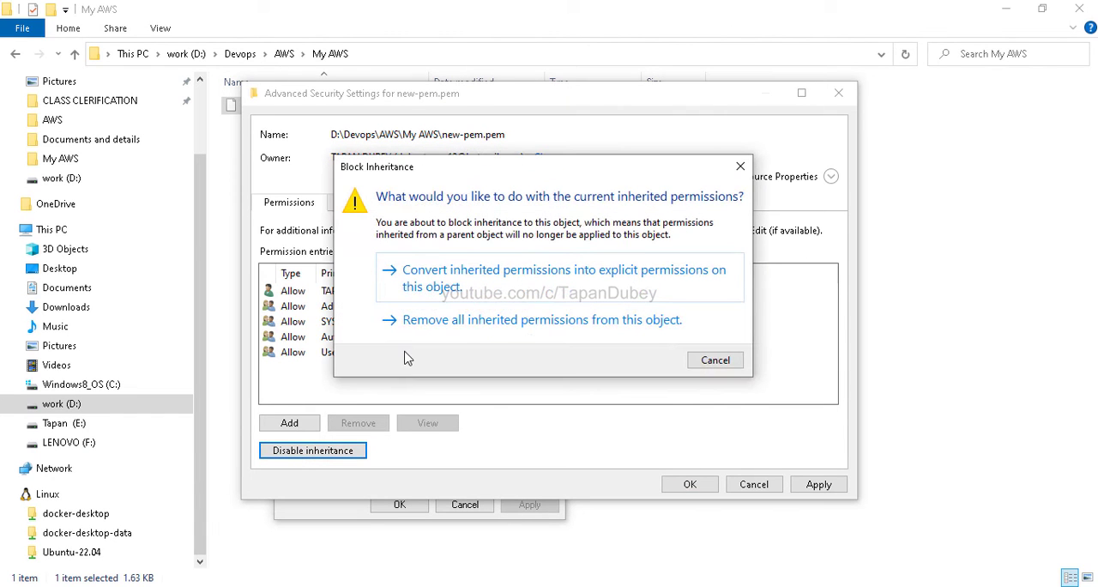
left_click(539, 319)
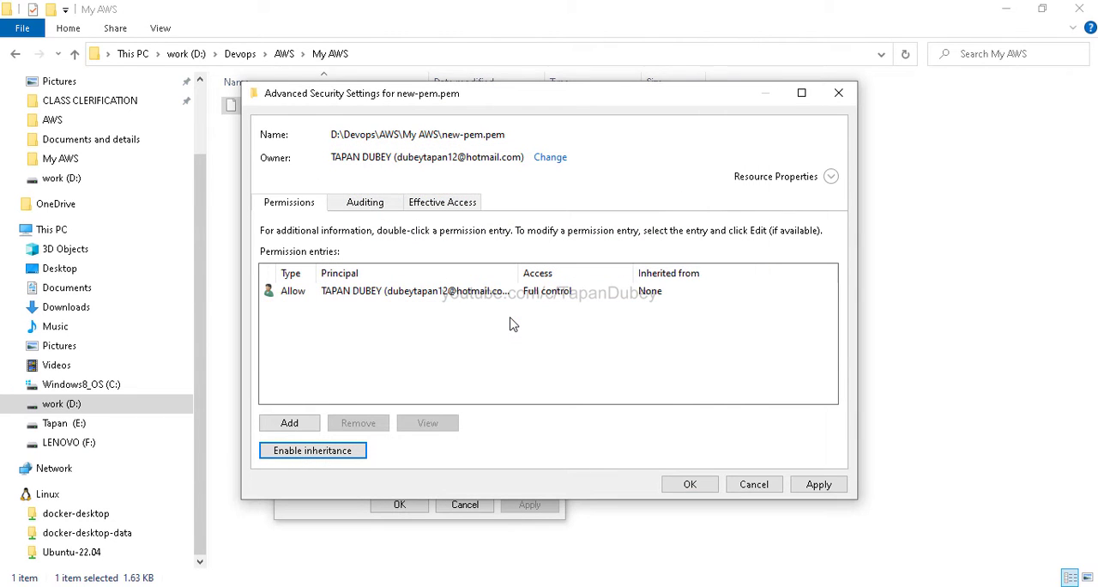
mouse_move(470, 318)
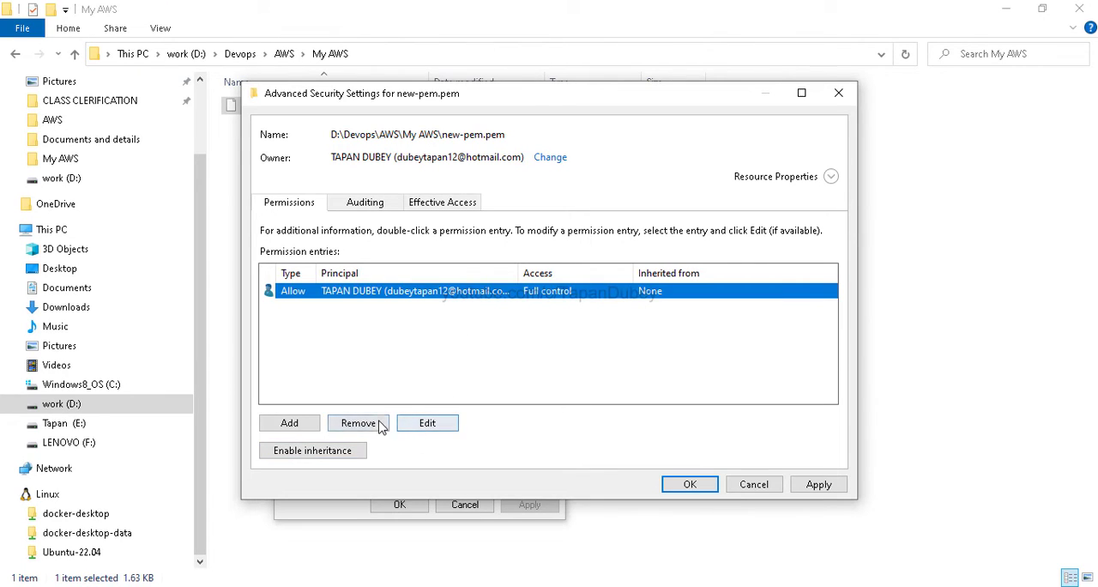
left_click(358, 422)
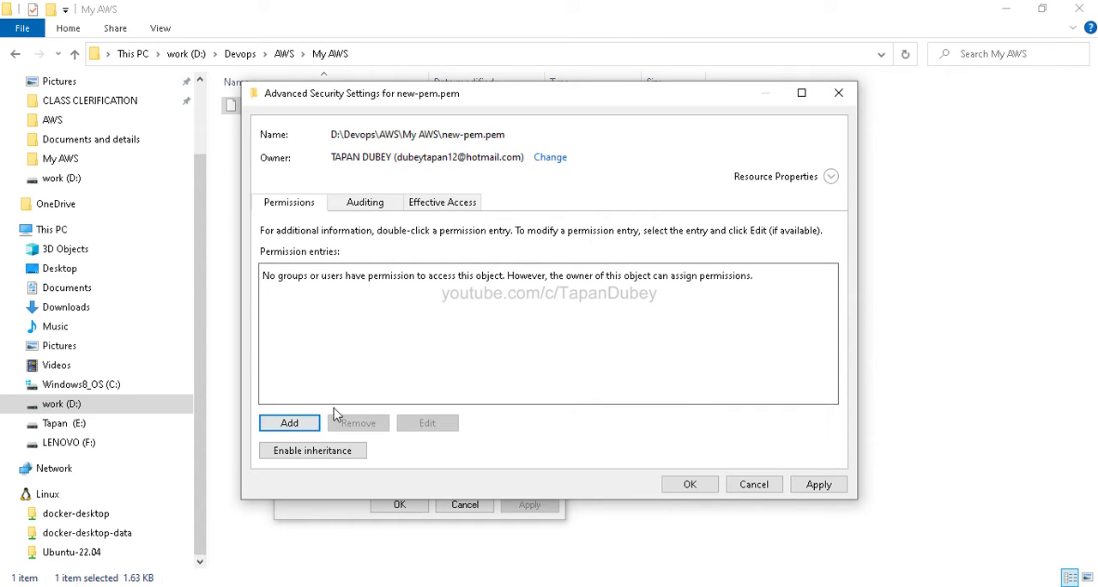
mouse_move(334, 154)
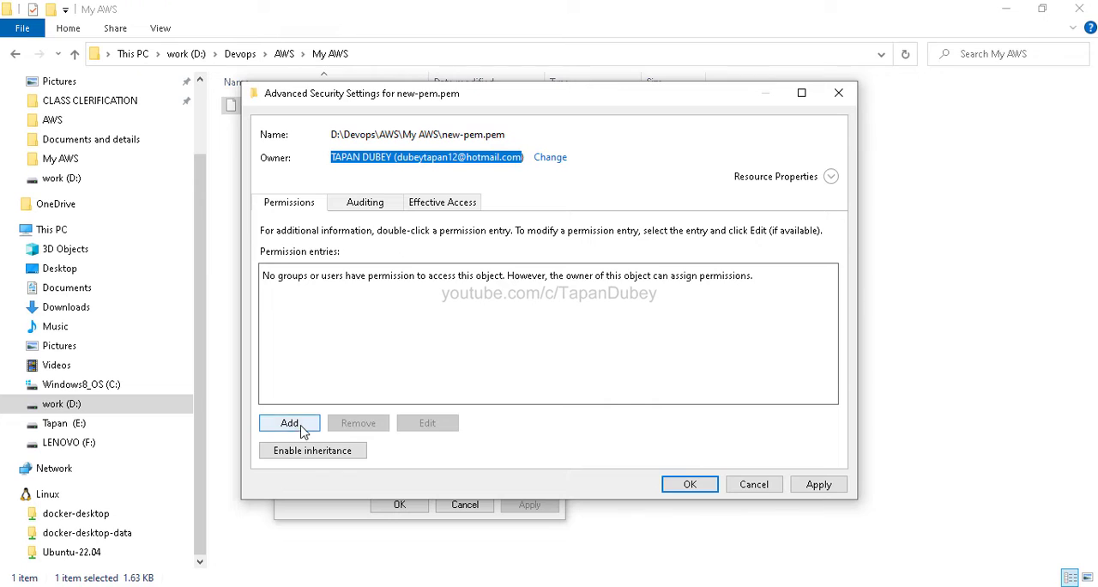
- Add a Full control permission entry for user desktop-gntr9ki\dubey
left_click(288, 422)
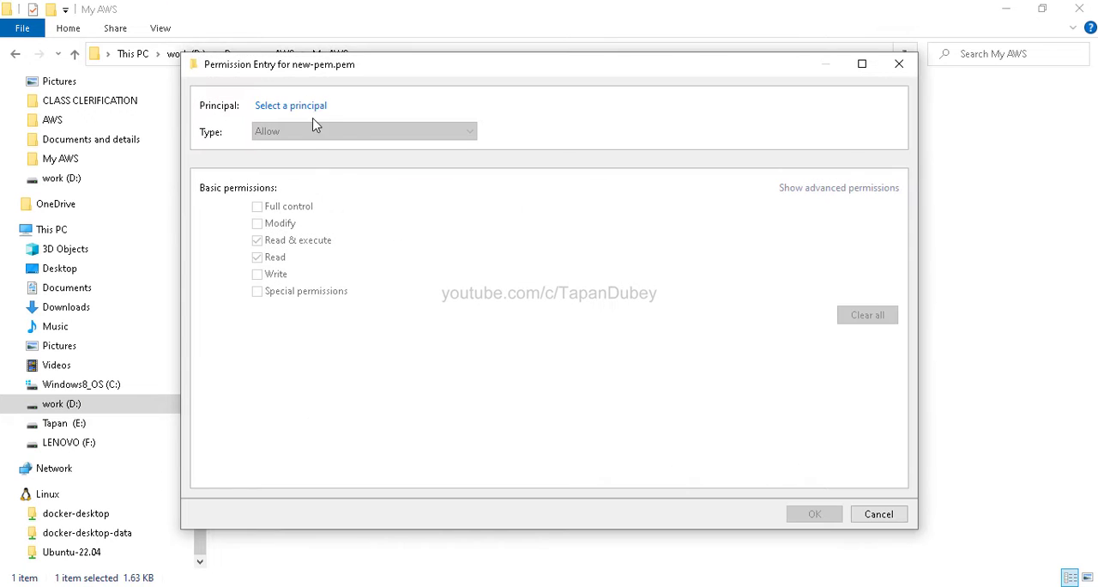
left_click(290, 104)
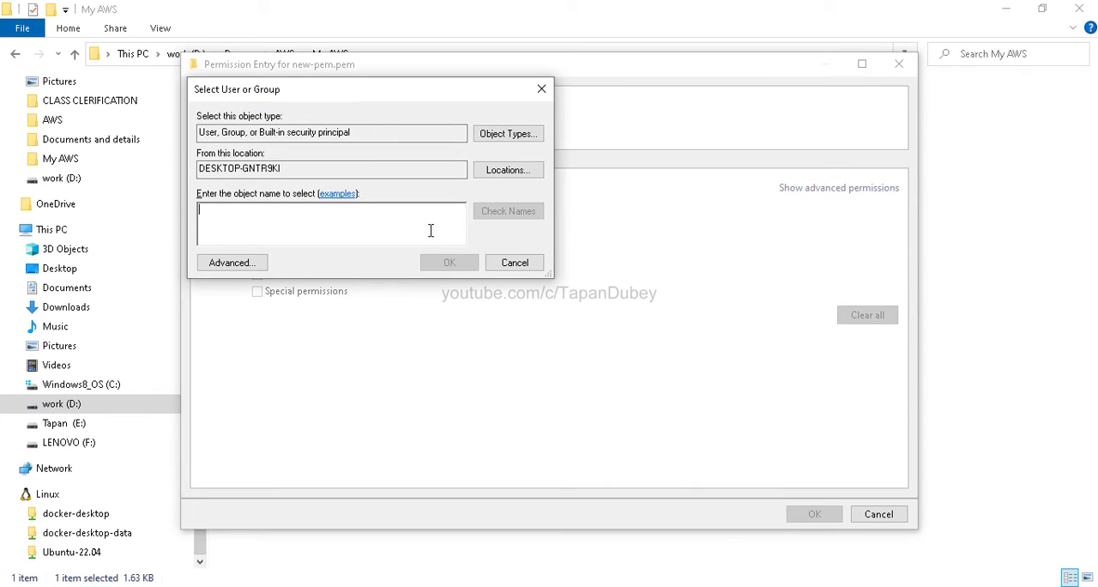
type("desktop-gntr9ki\\dubey")
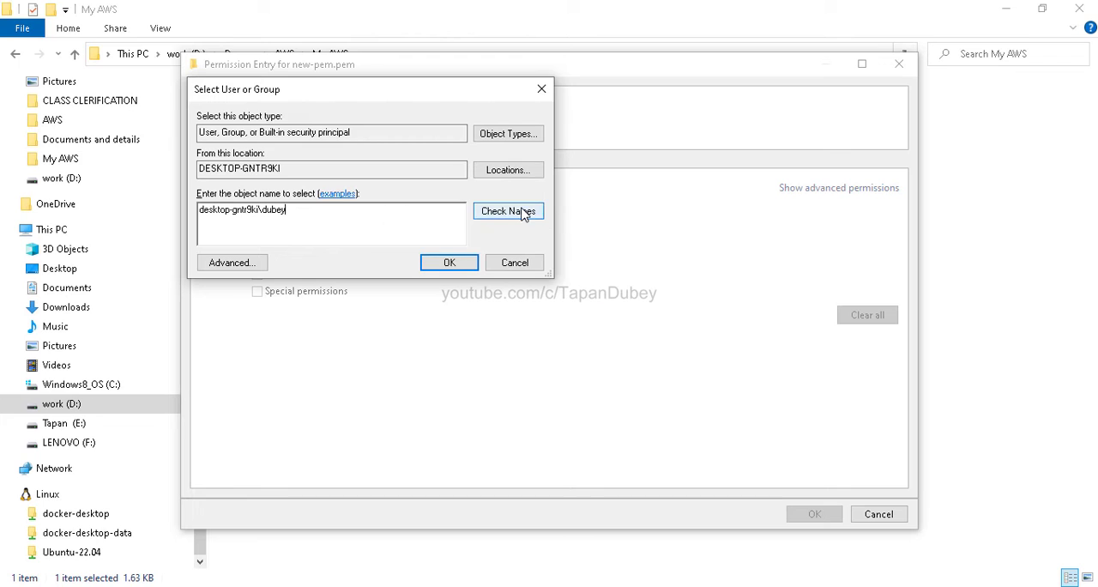
left_click(507, 211)
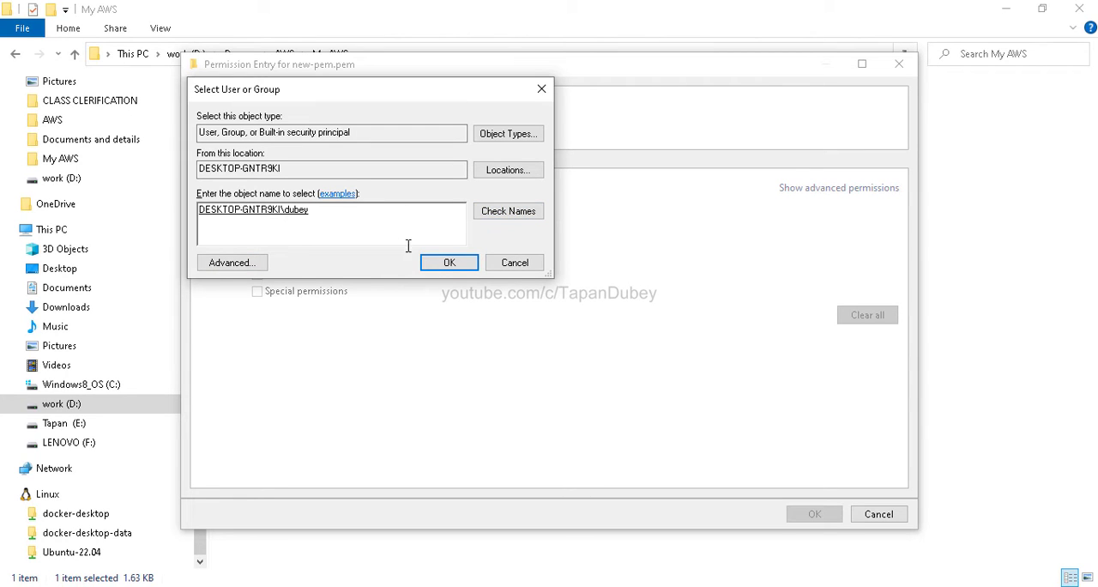
left_click(449, 262)
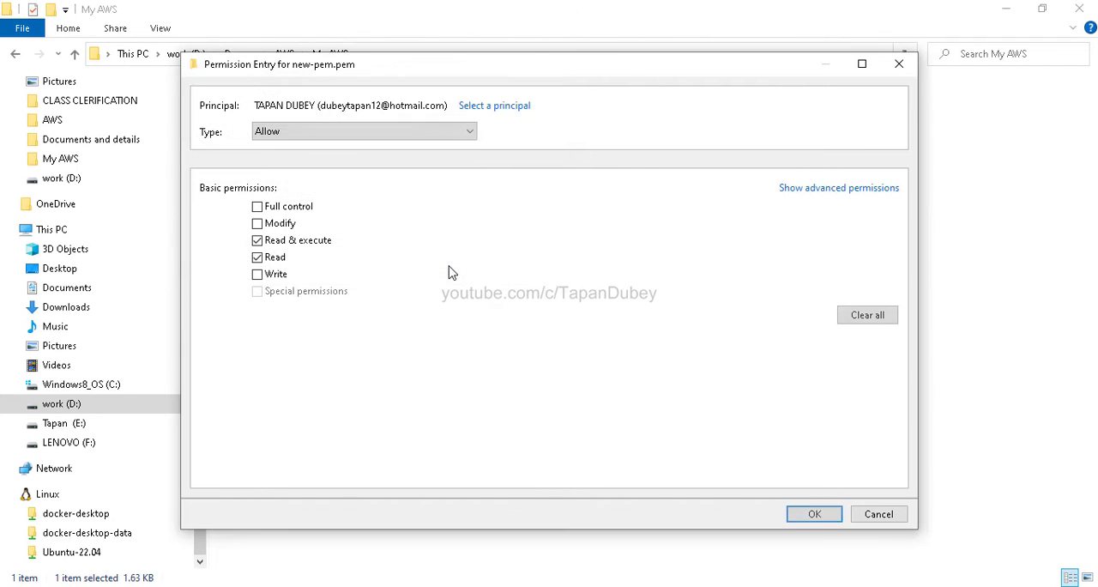
left_click(256, 205)
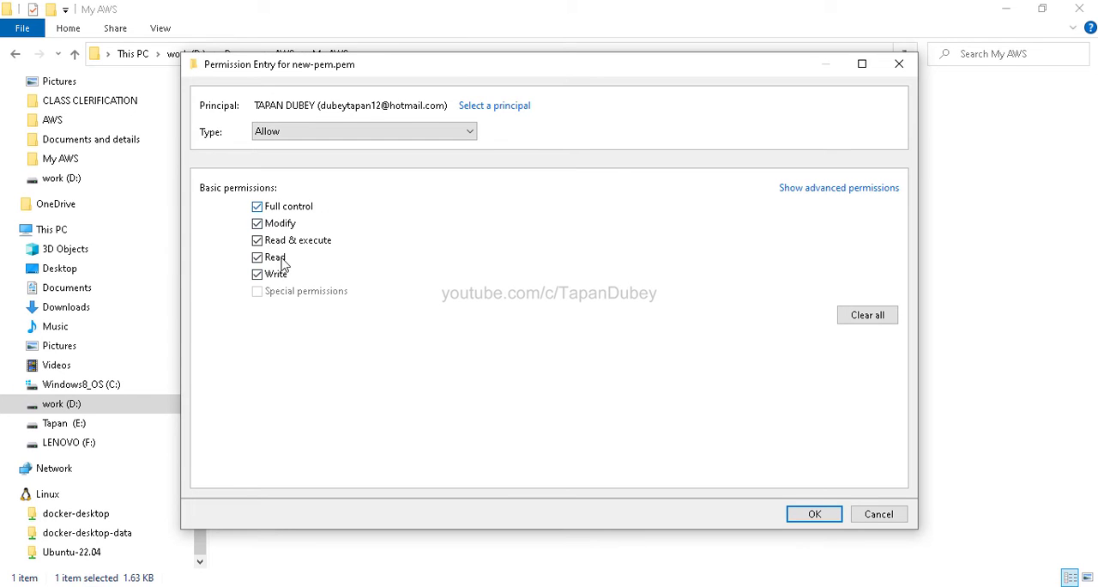
mouse_move(814, 513)
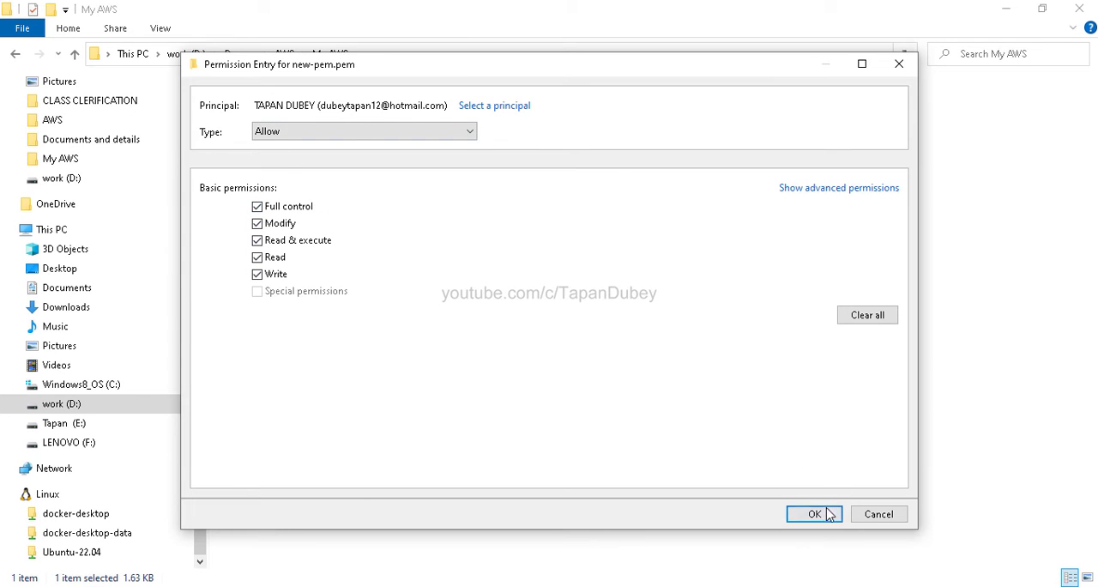
left_click(813, 513)
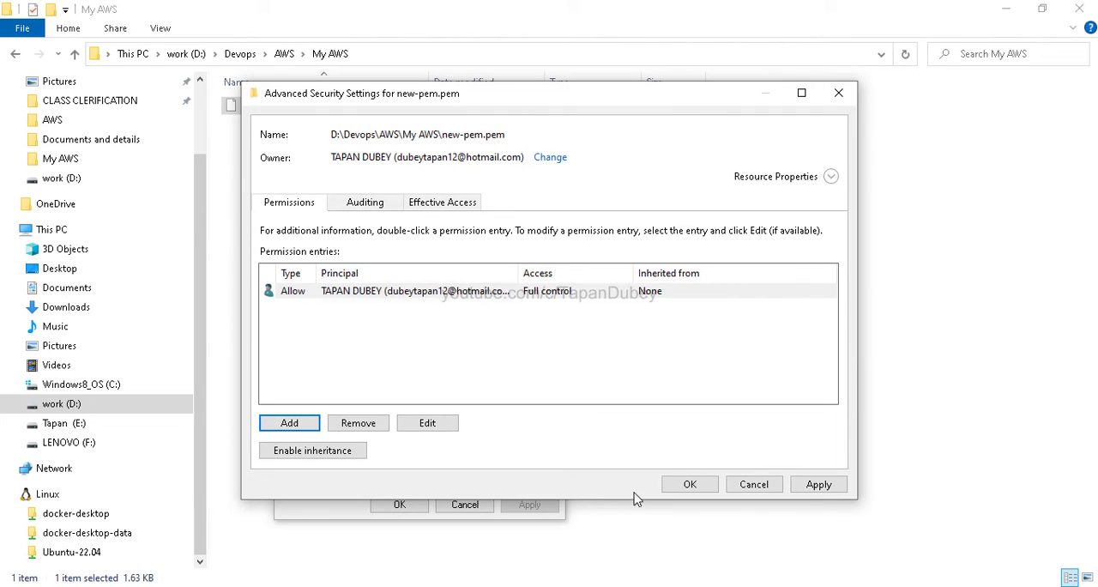
- Apply the new permissions and confirm dubey is the only user listed
left_click(817, 484)
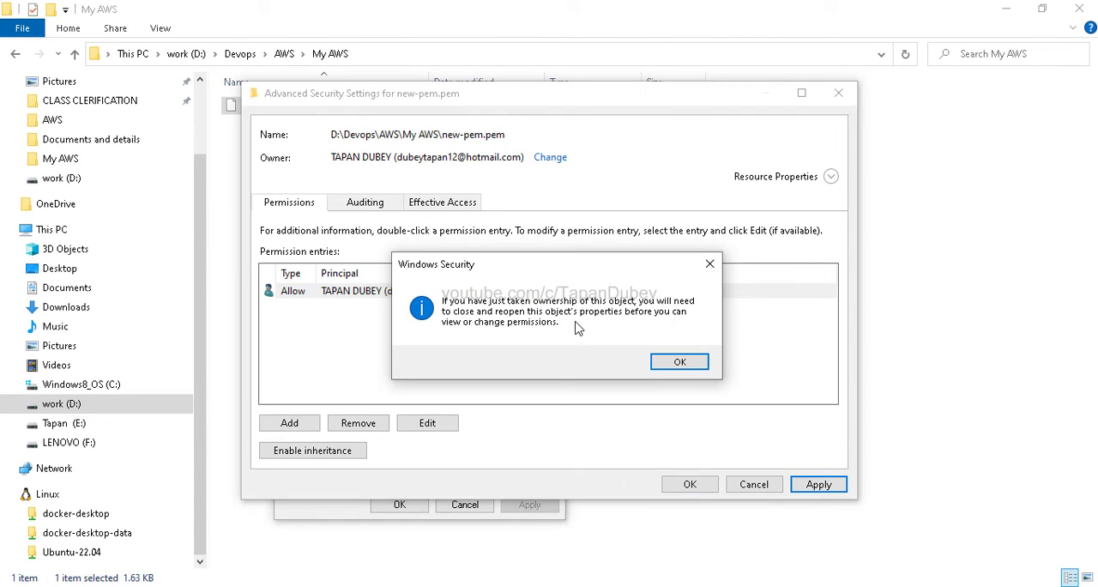
left_click(678, 361)
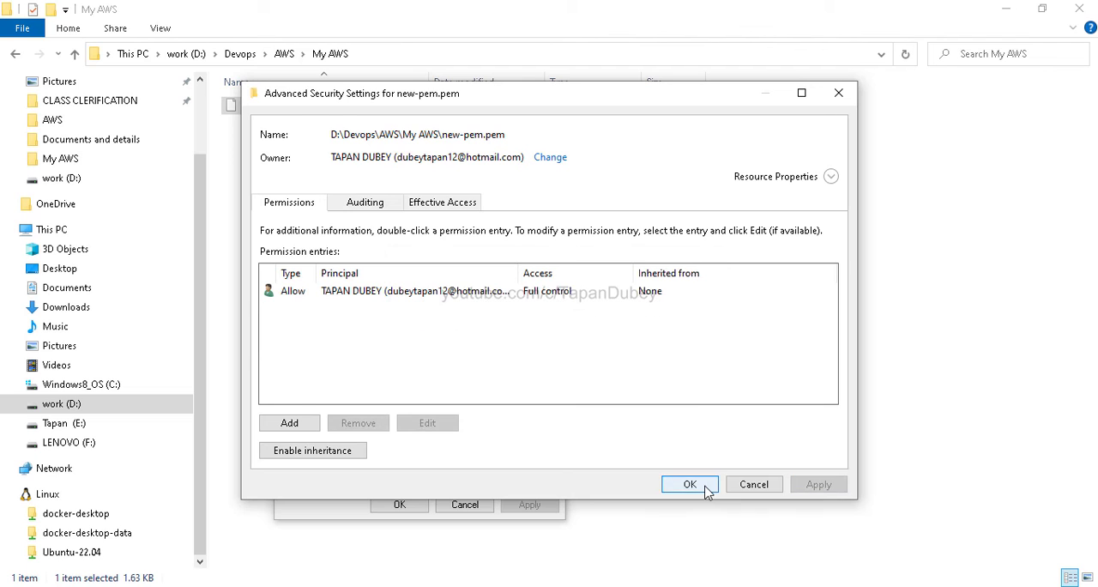
left_click(690, 484)
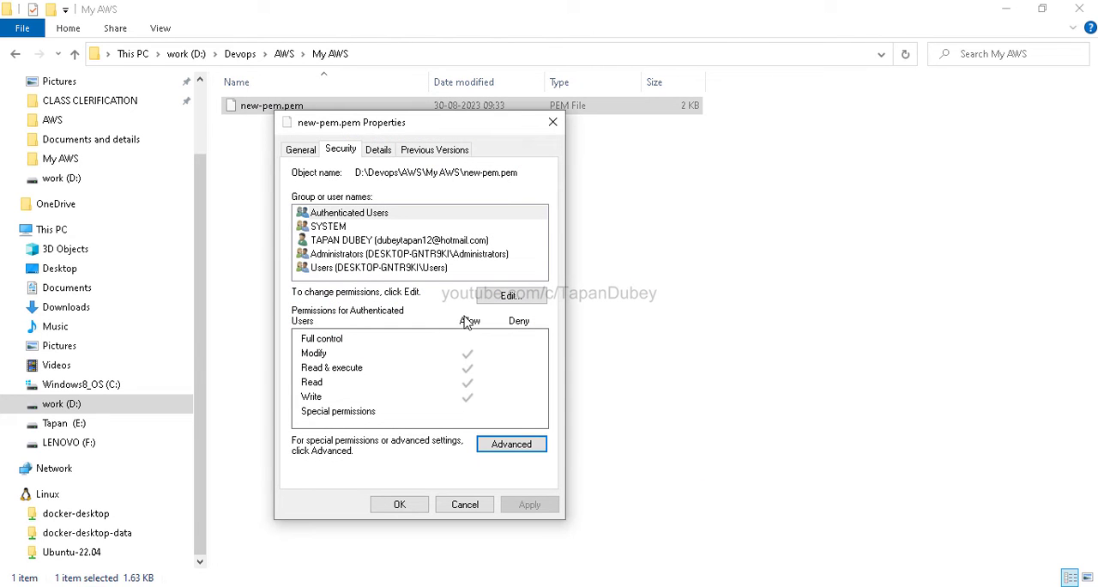
left_click(510, 295)
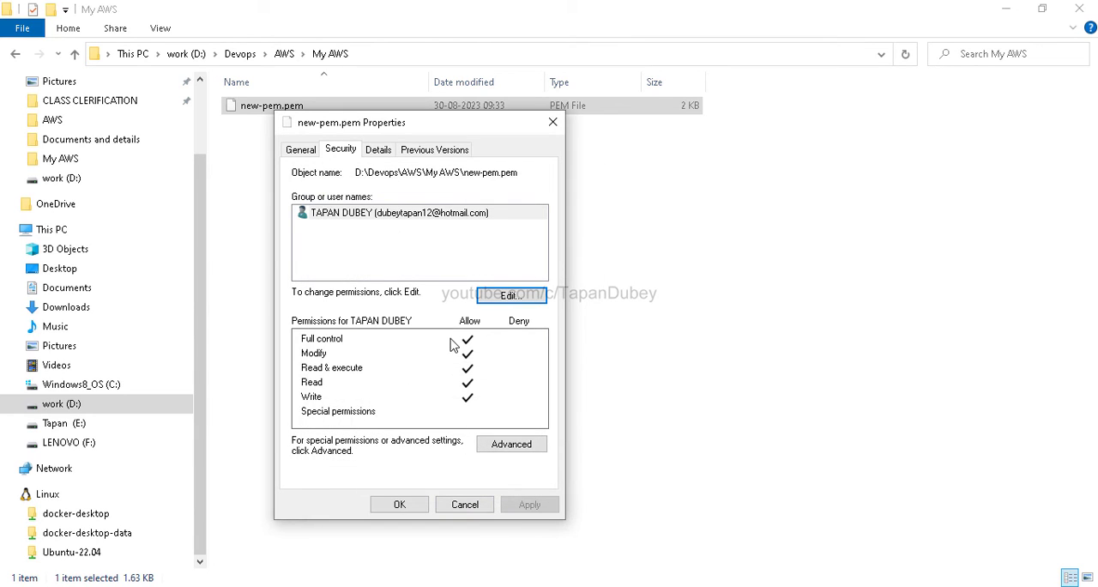
mouse_move(470, 220)
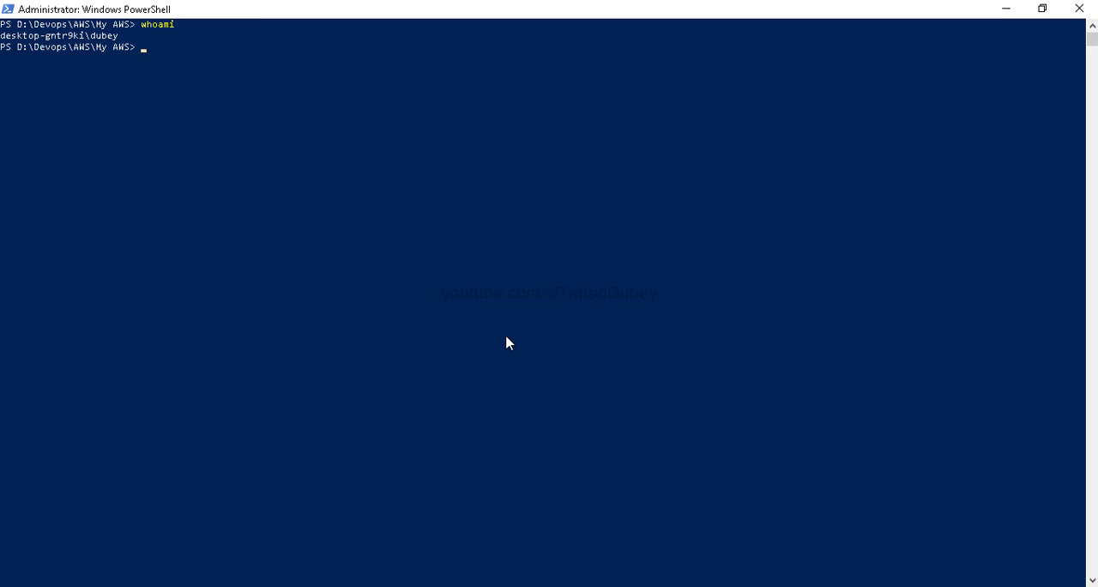
type("ssh -v -i new-pem.pem ubuntu@52.71.251.26")
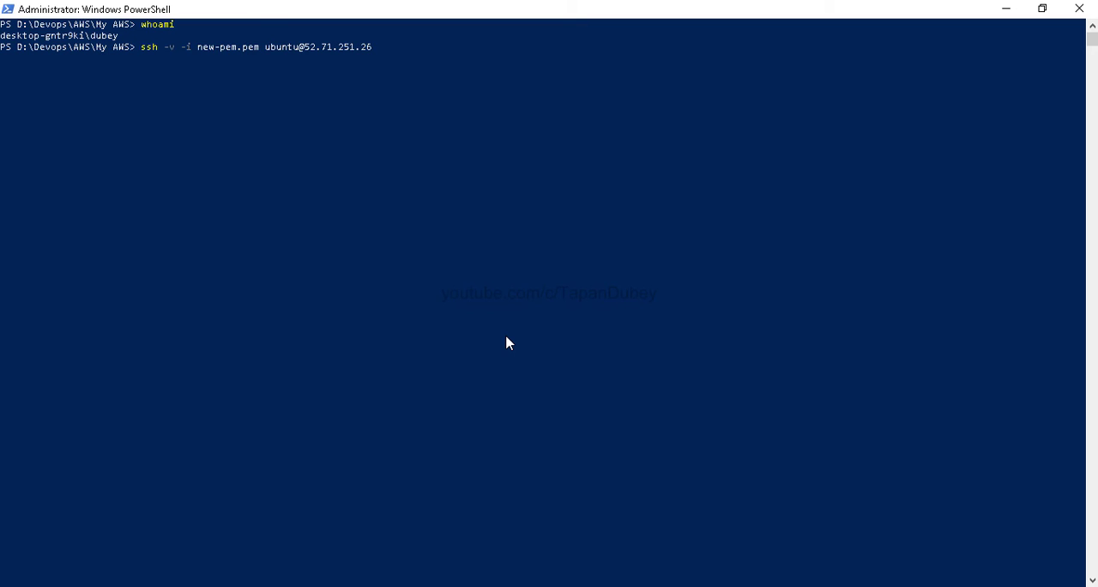
key("Return")
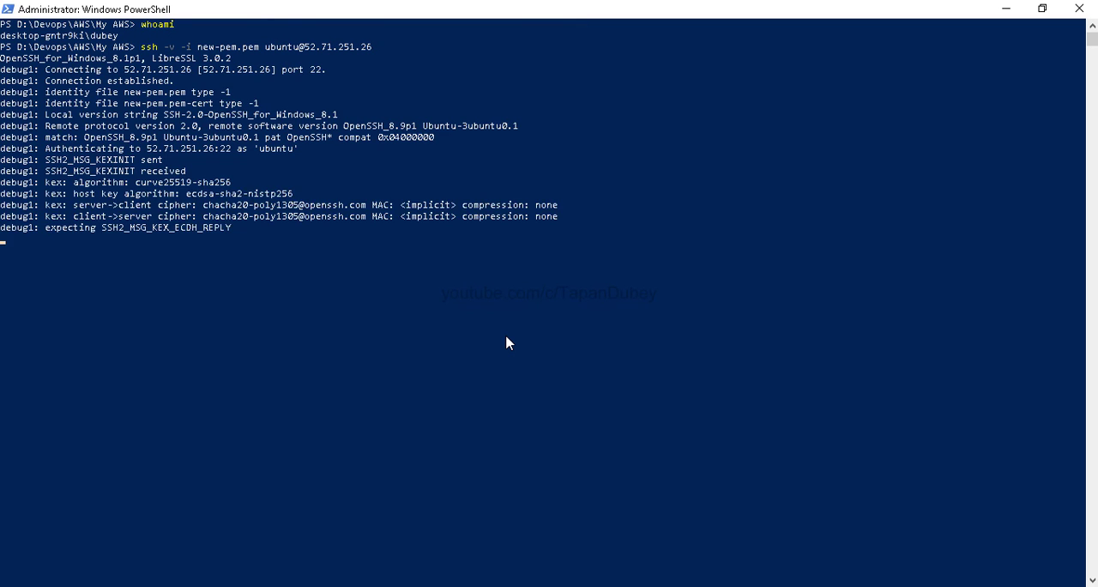